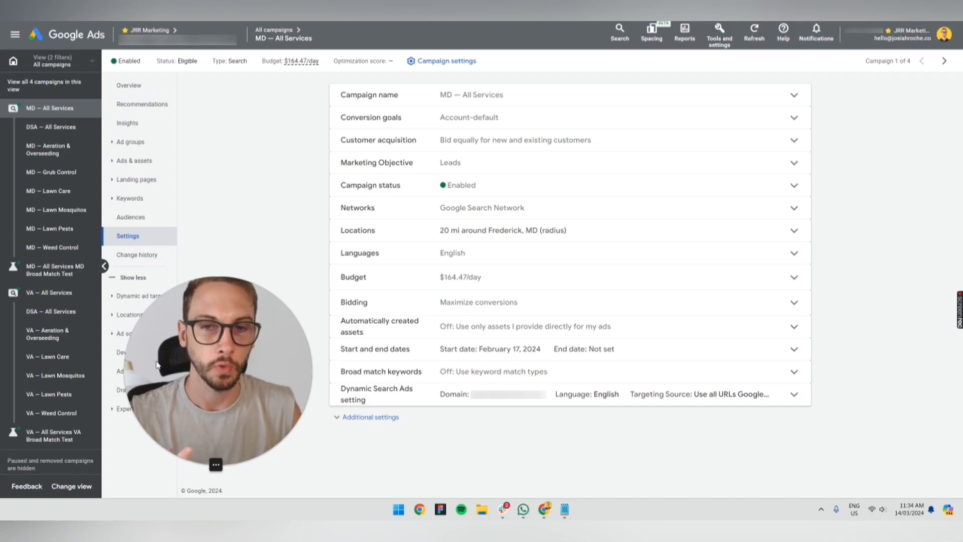
mouse_move(49, 291)
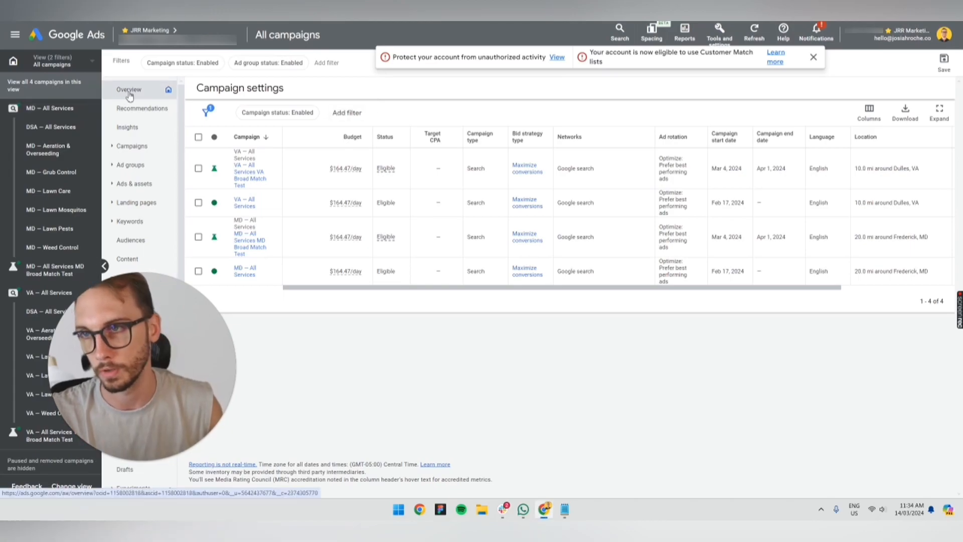
Start a new campaign from the overview with the Leads objective and Search type
click(129, 89)
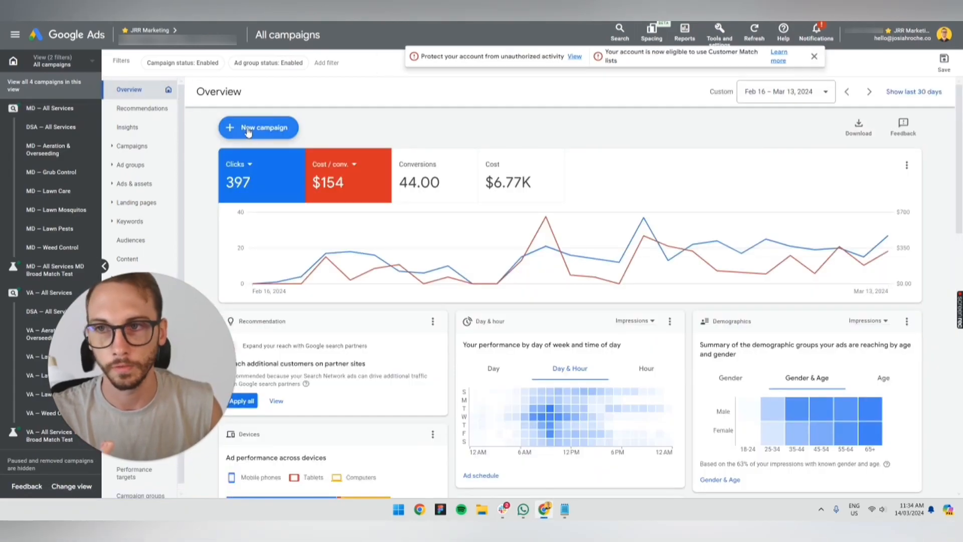
click(258, 127)
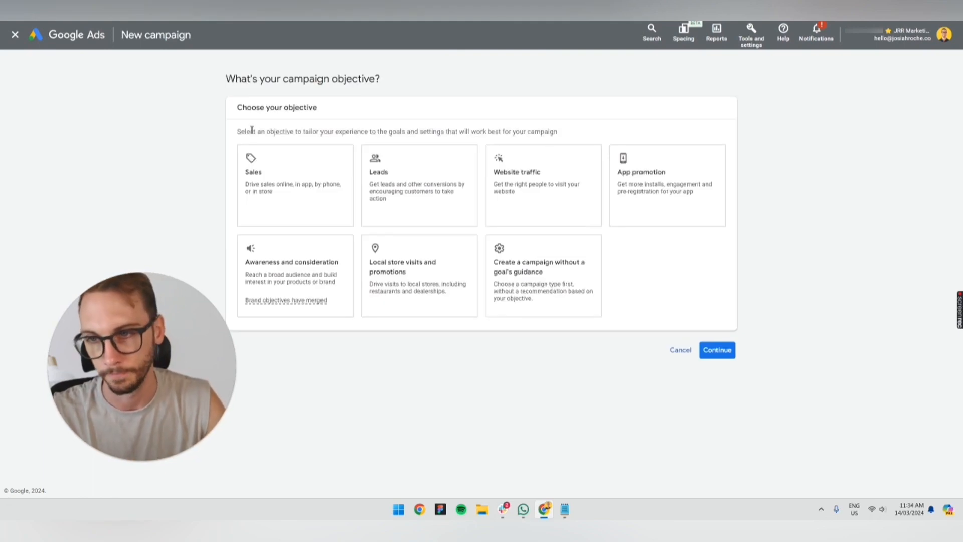
mouse_move(255, 188)
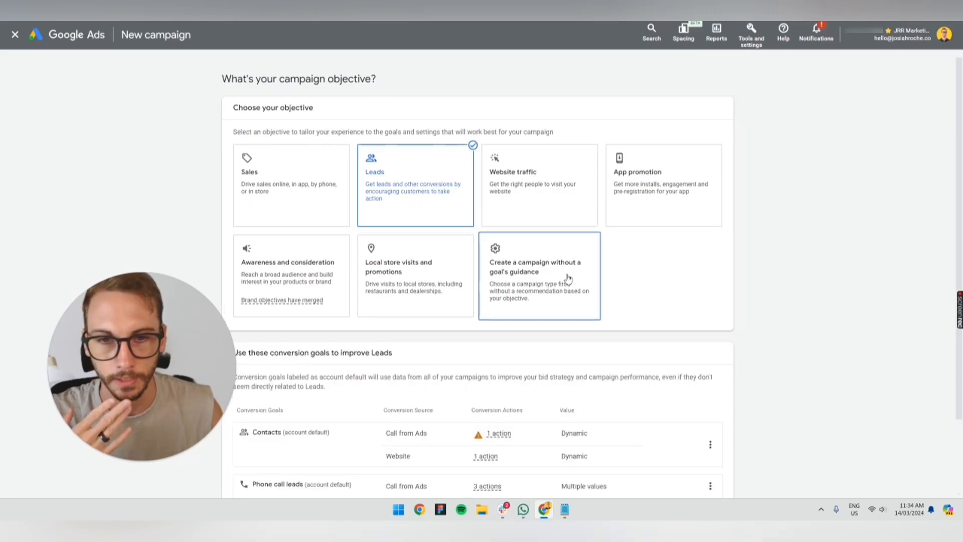
scroll(down, 3)
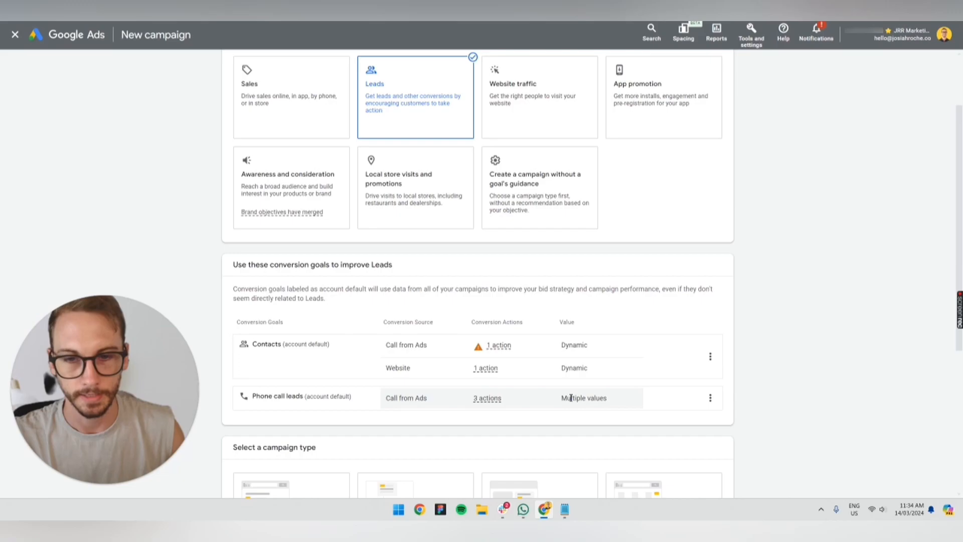
scroll(down, 3)
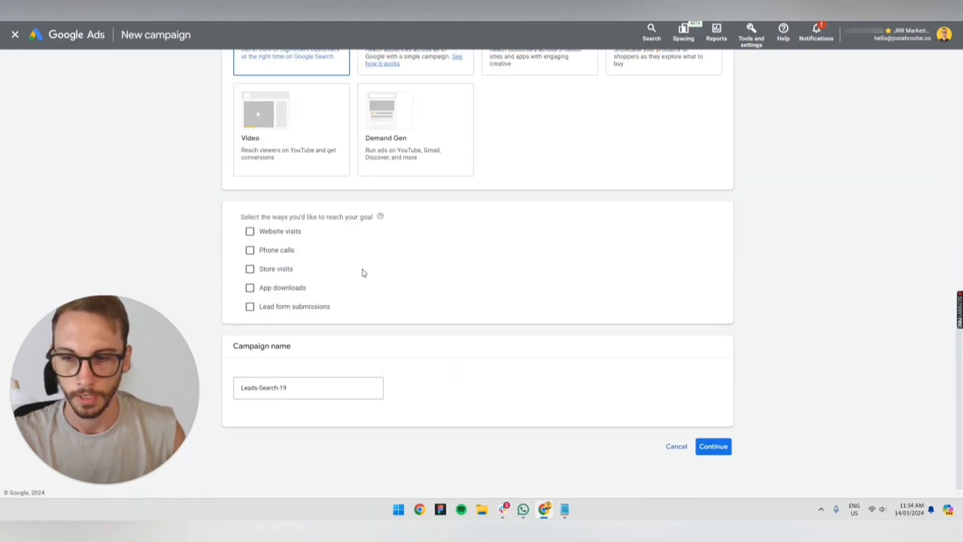
Aim the campaign at website visits and rename it Competitors, then continue to bidding
click(250, 230)
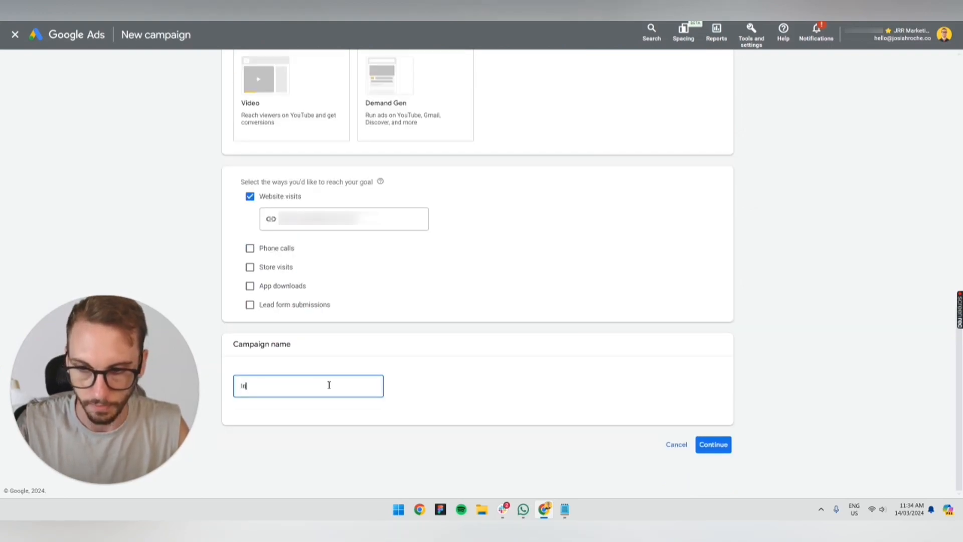
text(Interception C)
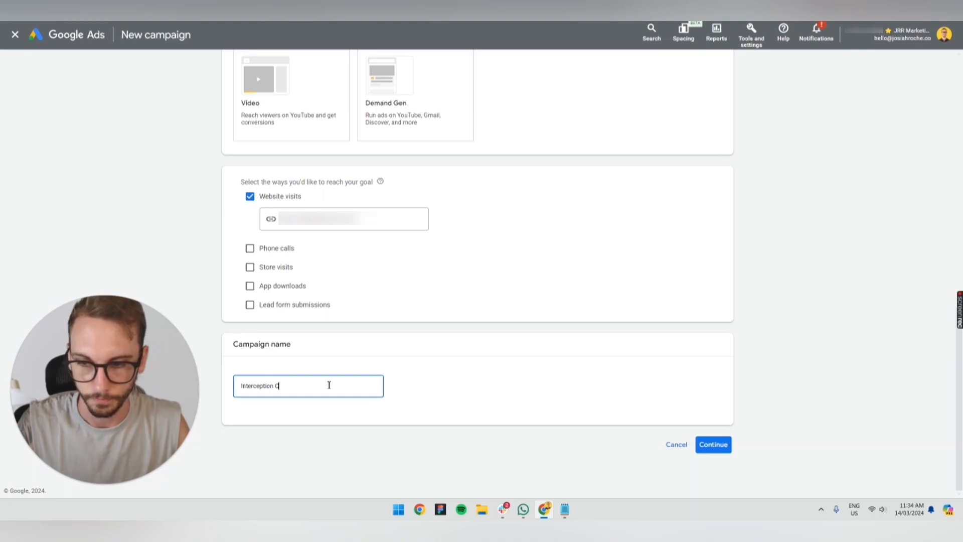
text(Competitors)
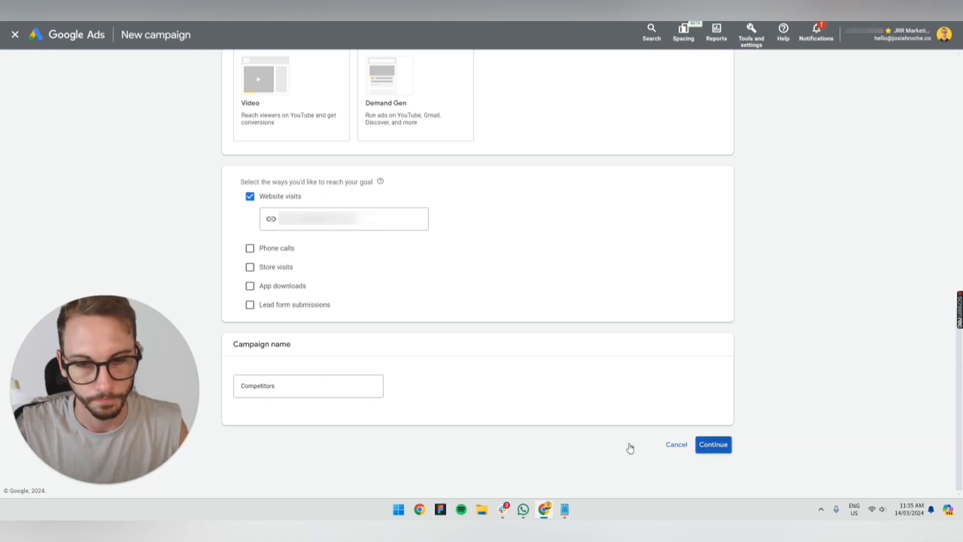
click(712, 444)
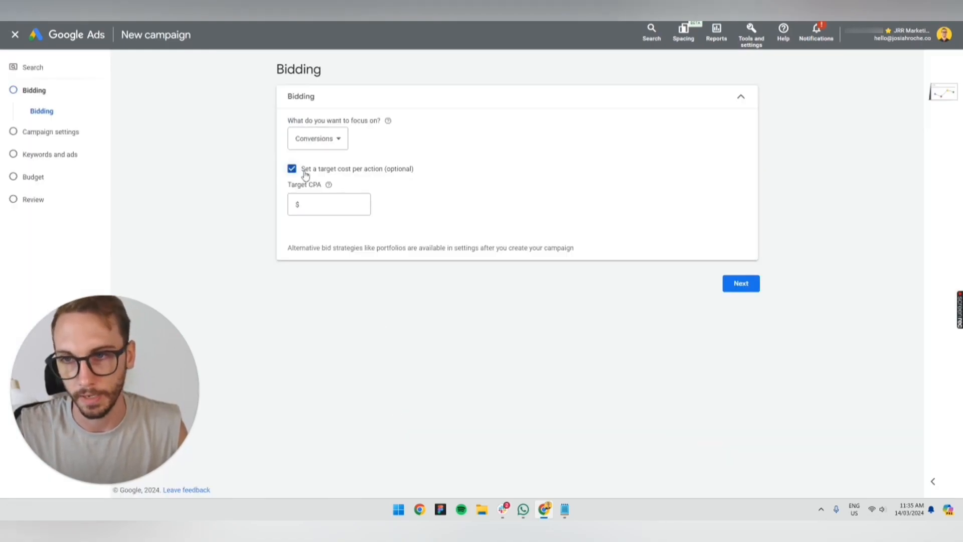
Bid for conversions without a target cost per action and reach campaign settings
click(292, 169)
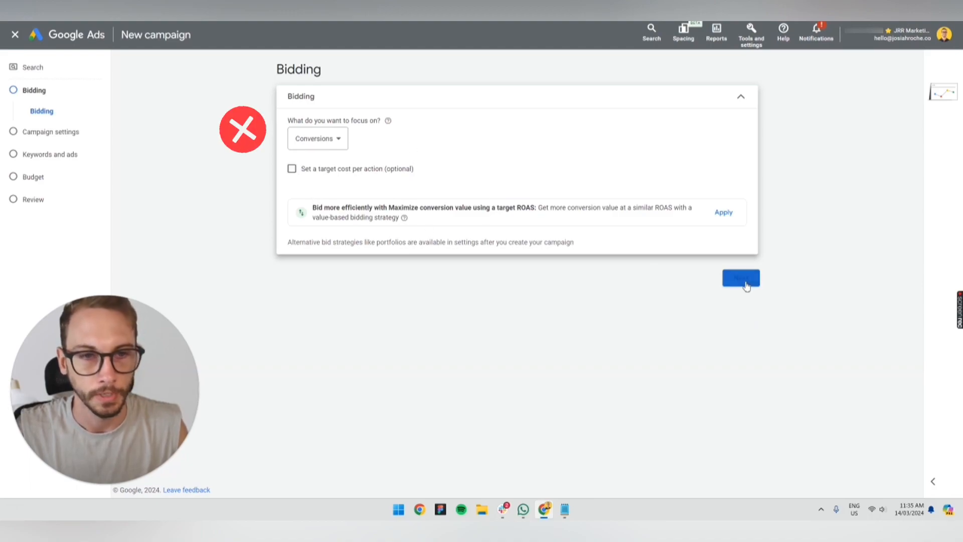
click(740, 276)
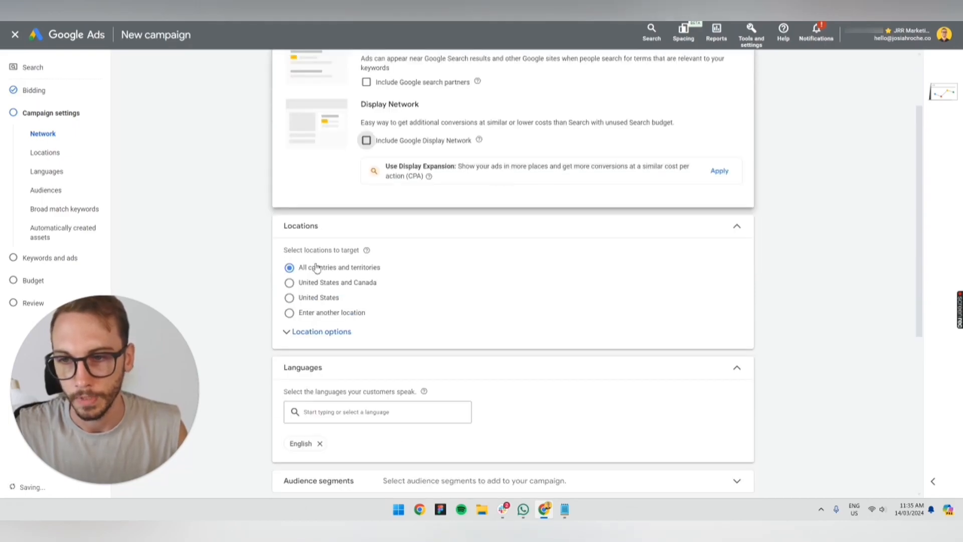
Target two specific locations by presence instead of all countries
scroll(down, 3)
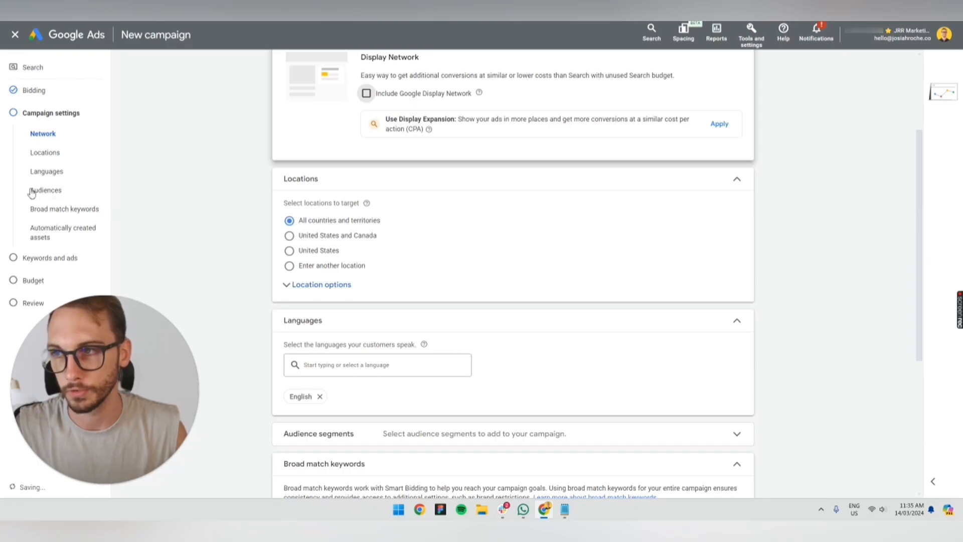
click(289, 265)
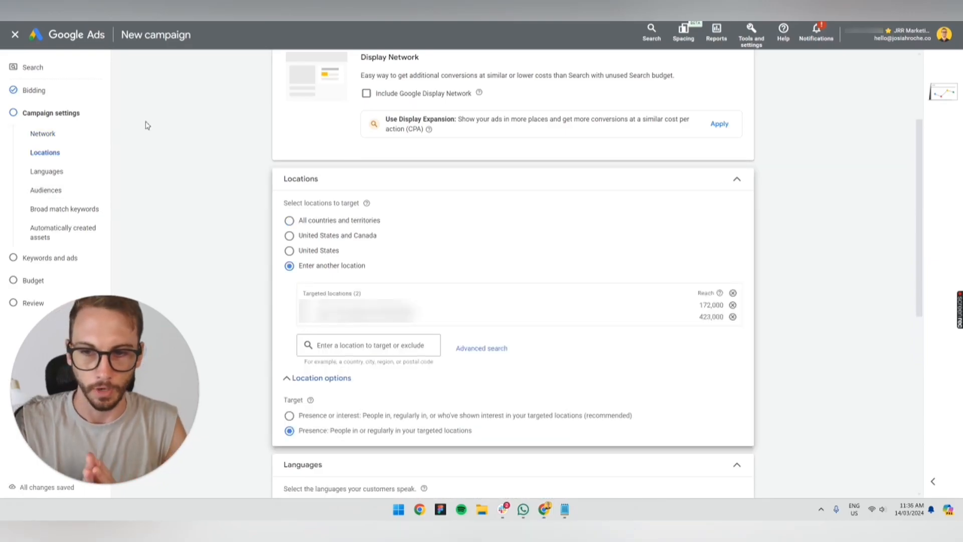
mouse_move(384, 332)
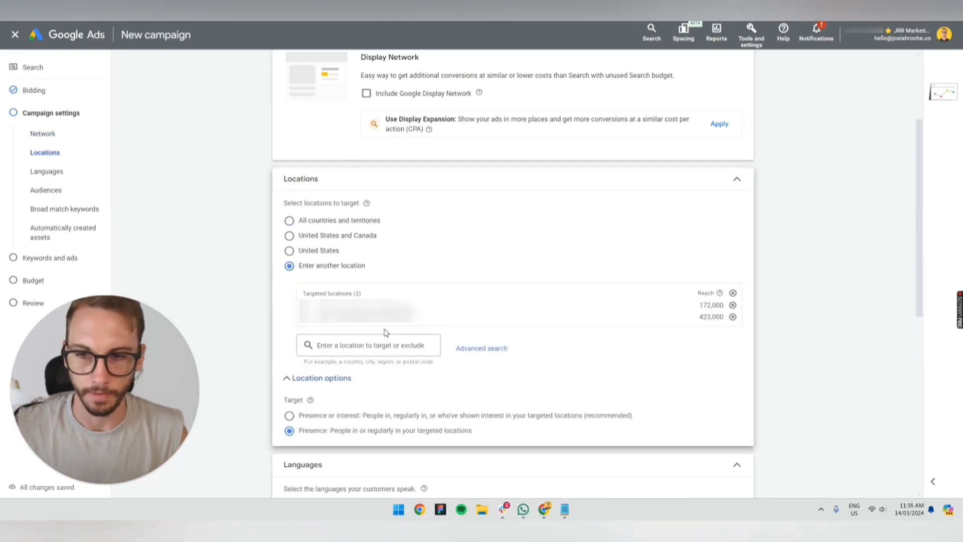
scroll(down, 3)
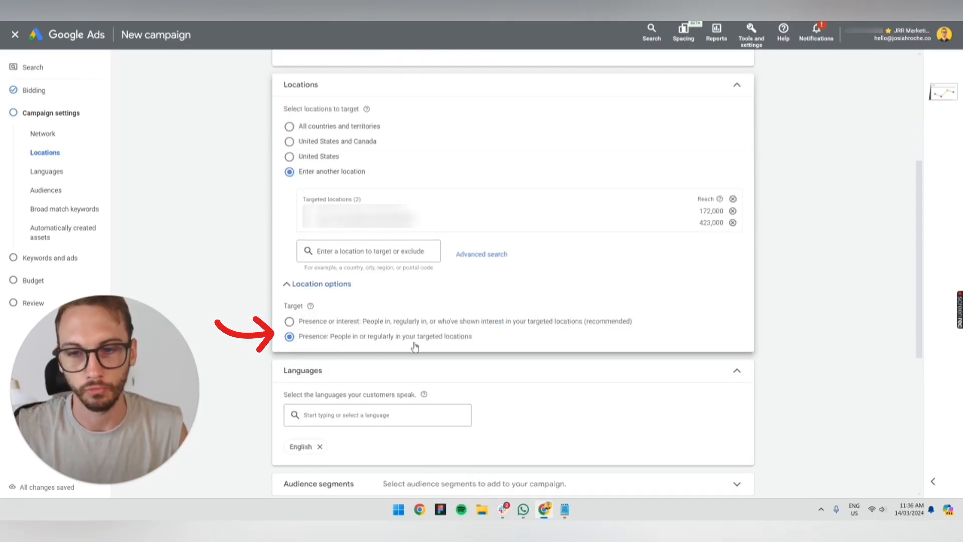
scroll(down, 3)
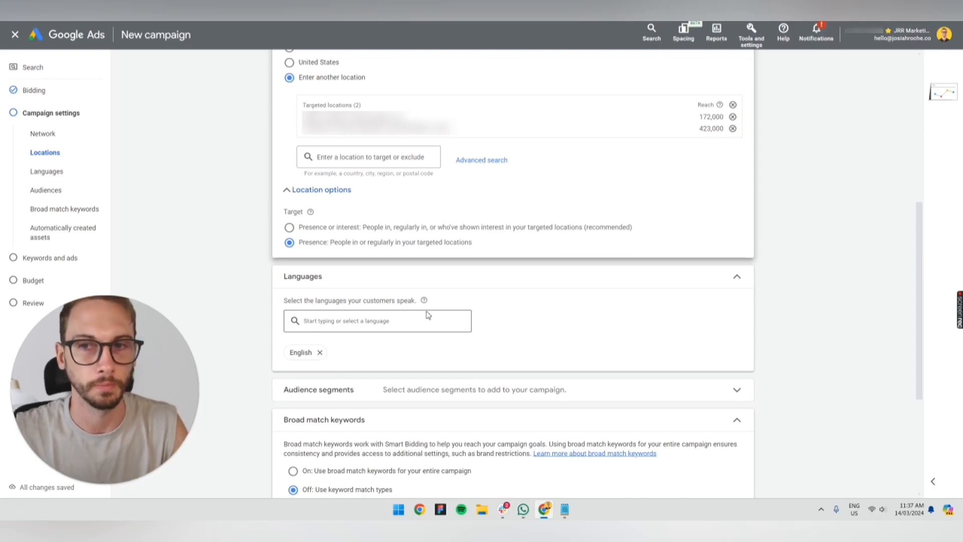
Keep English with broad match off and advance to the keywords and ads step
scroll(down, 3)
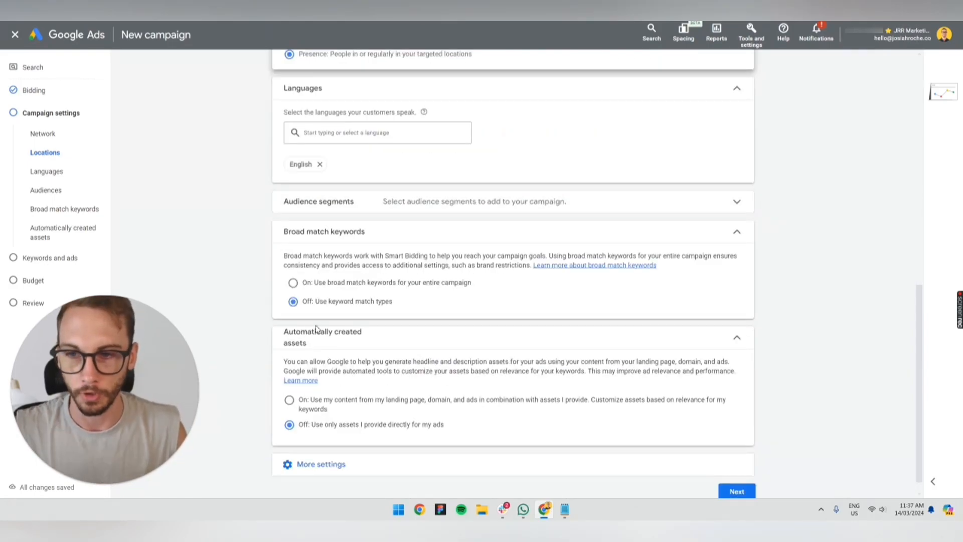
scroll(down, 3)
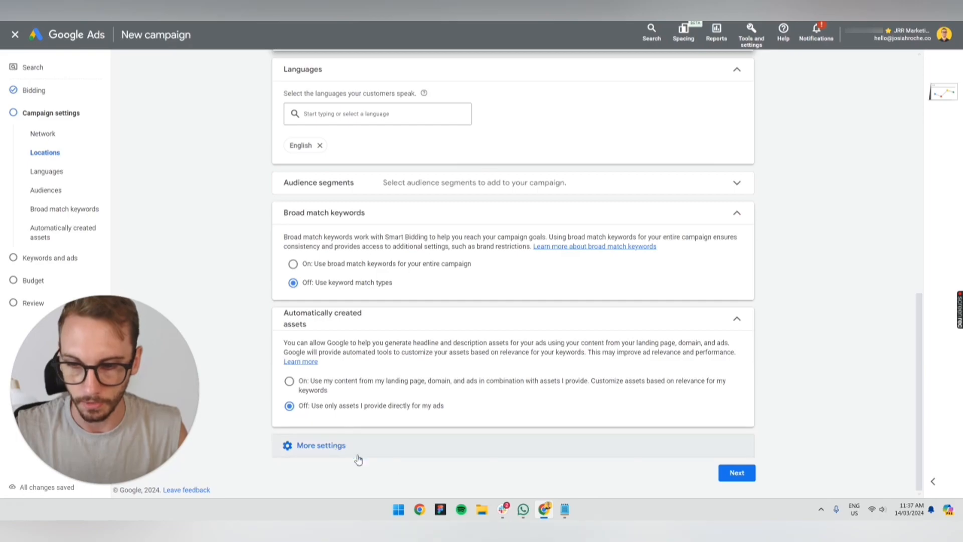
click(736, 473)
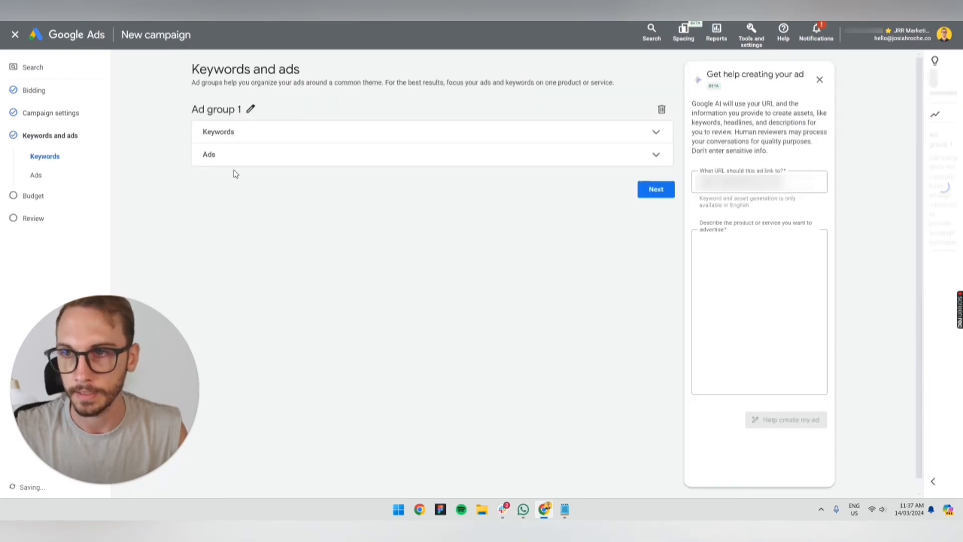
Accept Google AI help so Ad group 1 fills with suggested keywords
click(250, 108)
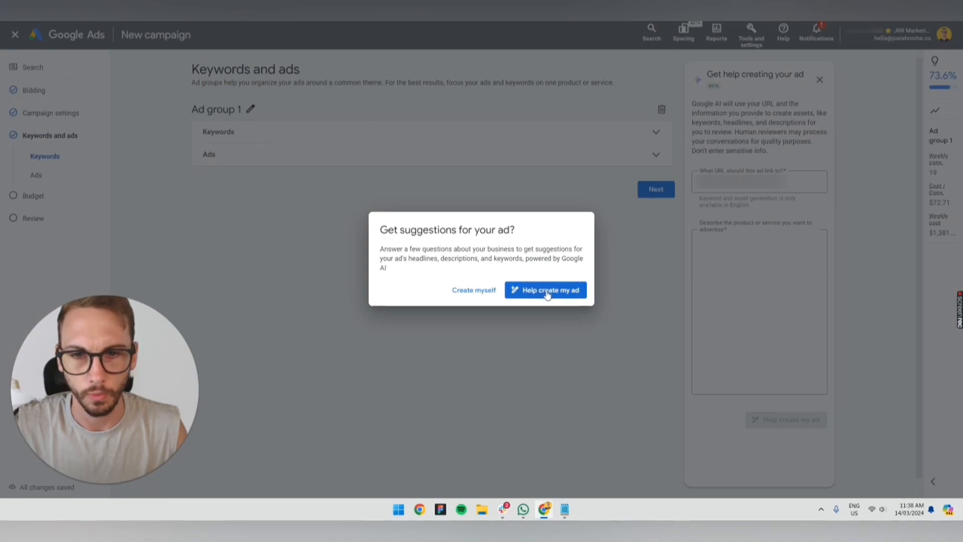
click(545, 289)
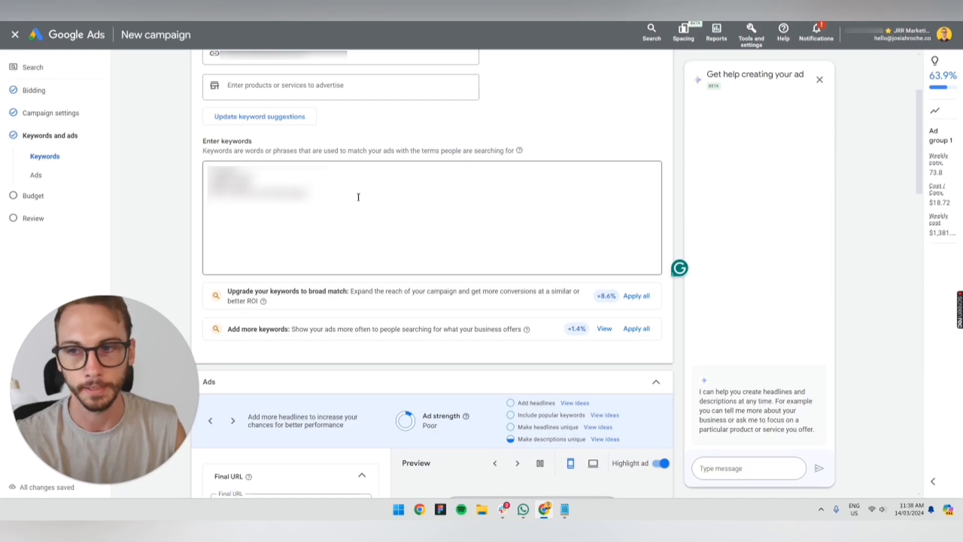
scroll(down, 3)
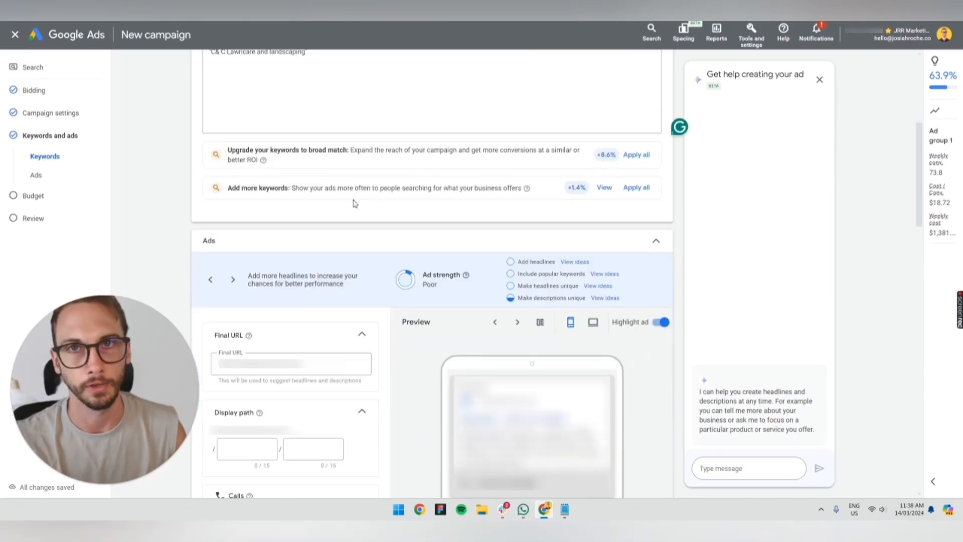
scroll(down, 3)
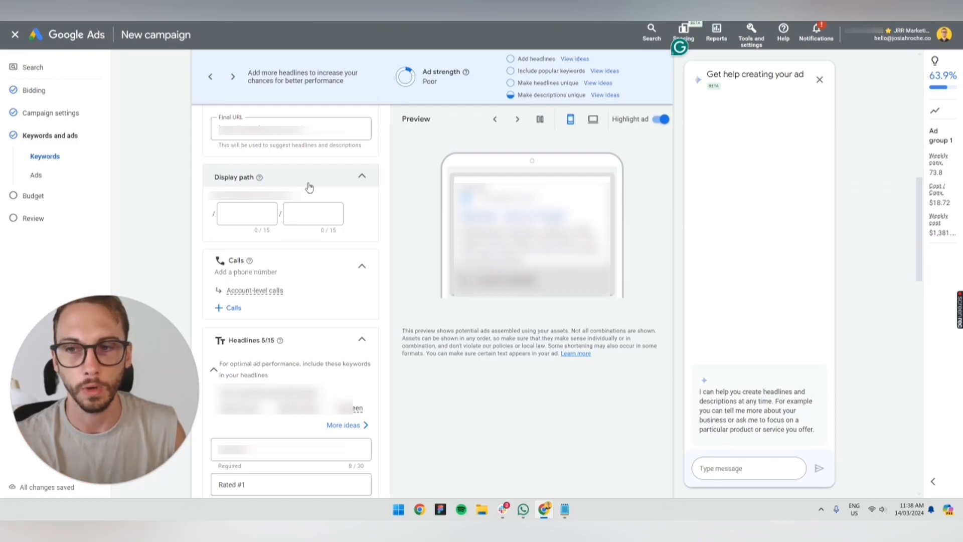
scroll(down, 3)
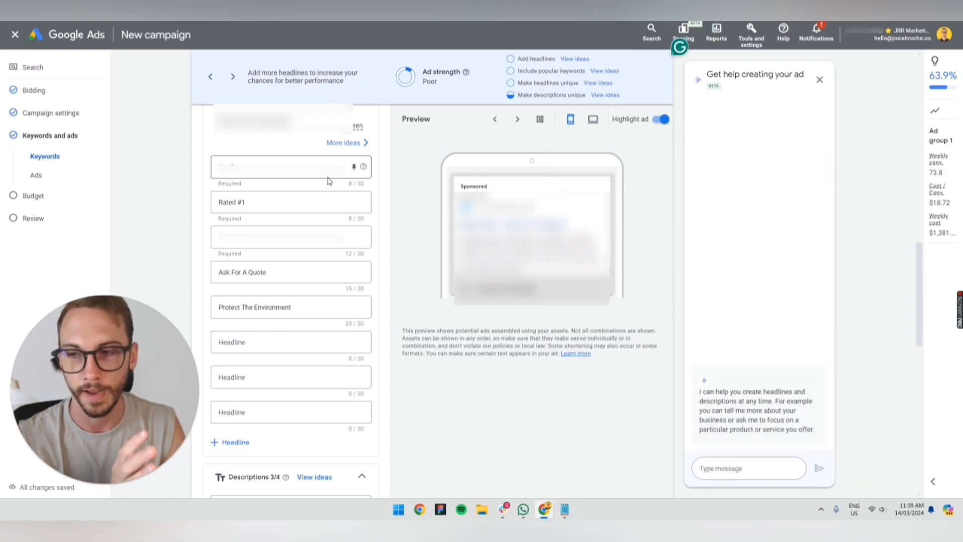
mouse_move(293, 179)
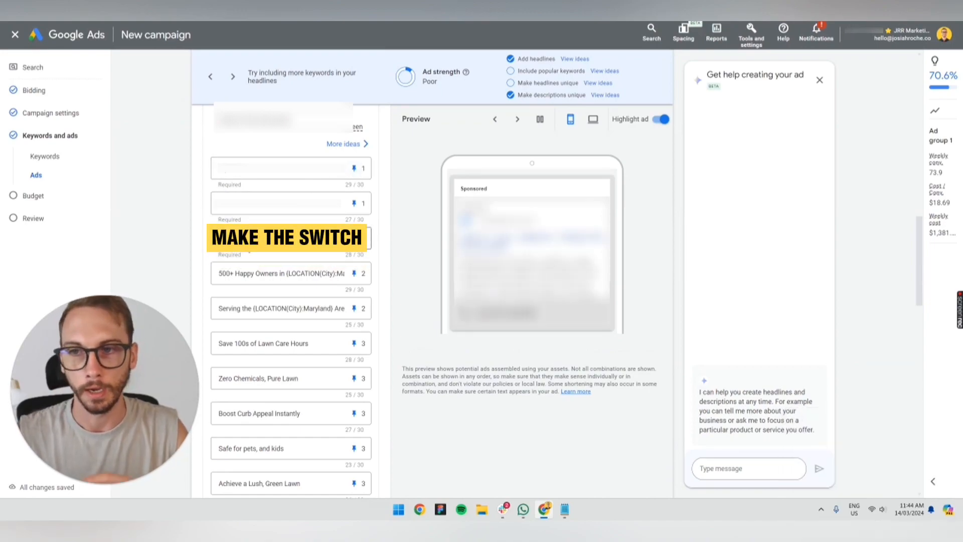
Review the pinned headlines and four descriptions across ad preview combinations
scroll(down, 3)
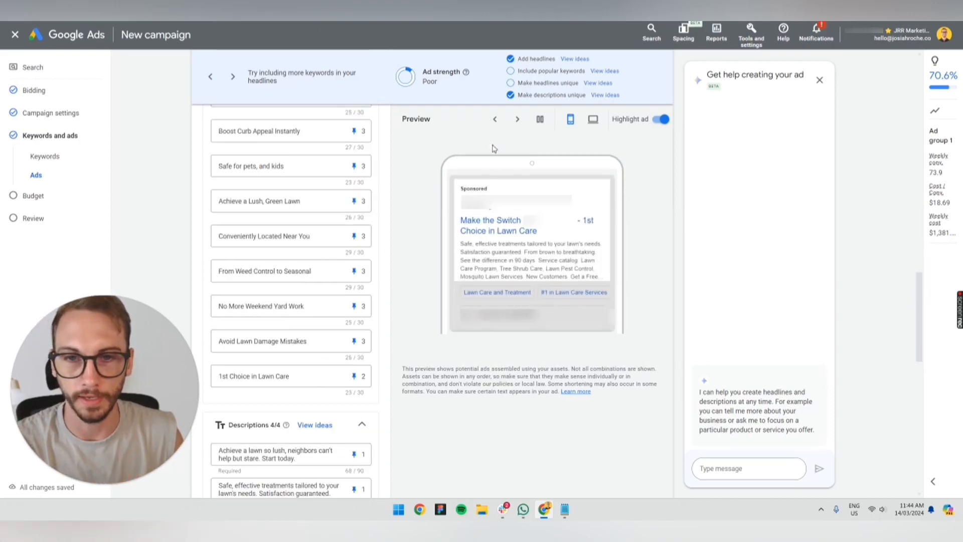
click(516, 119)
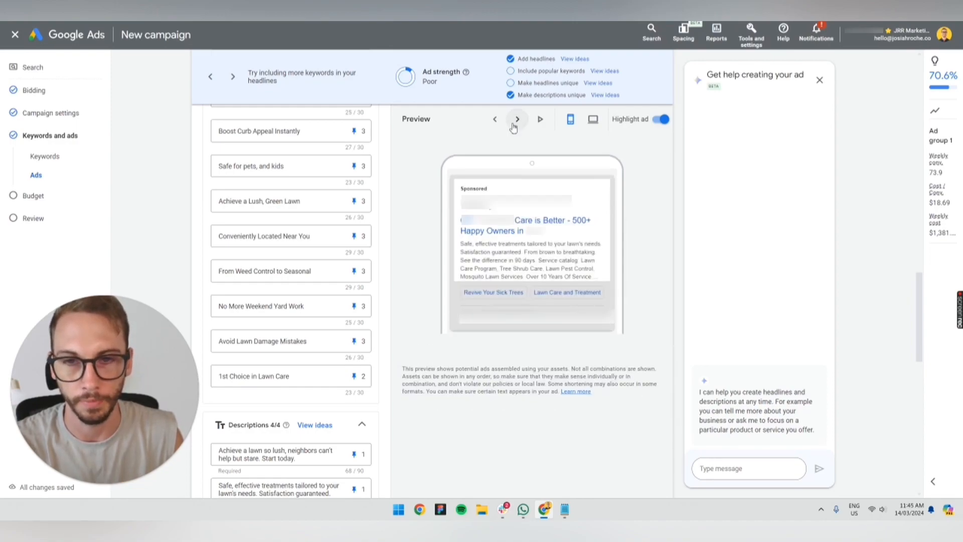
click(517, 118)
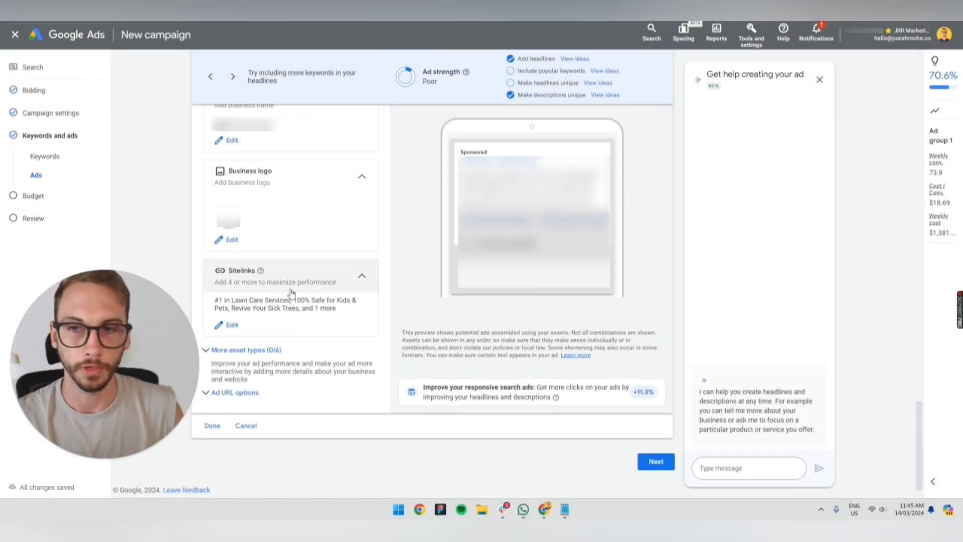
Save the finished ad into the ad group and continue to the budget step
click(212, 426)
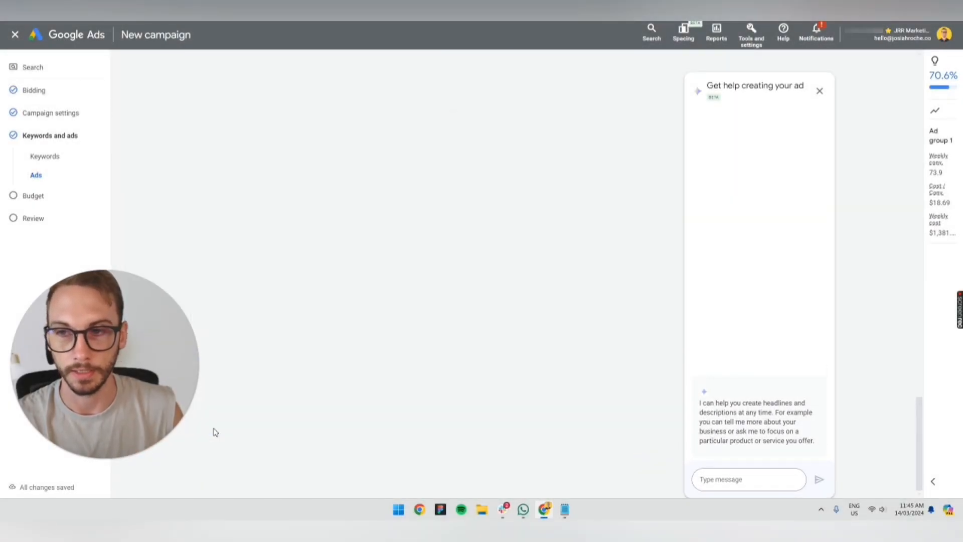
click(820, 90)
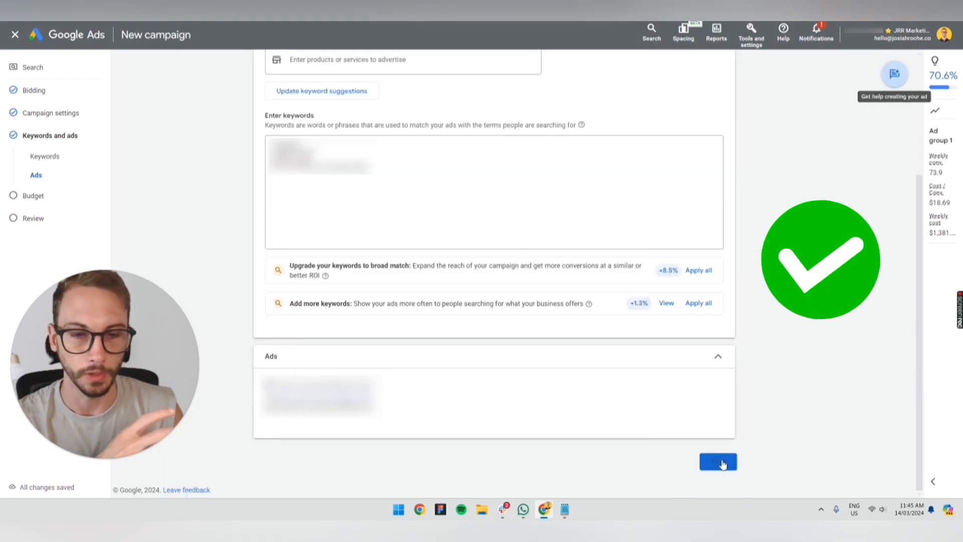
Enter a custom $40 daily budget and move on to the campaign review
click(718, 462)
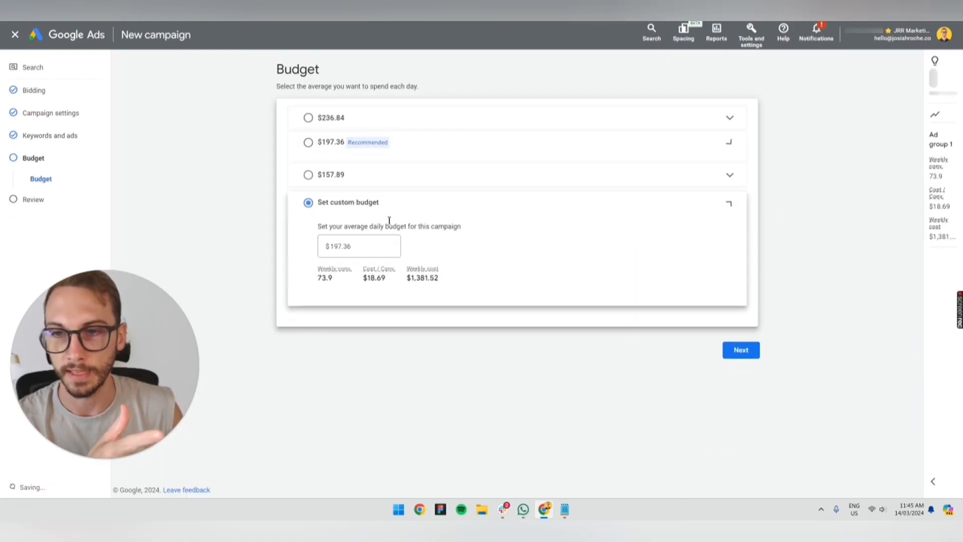
text(40)
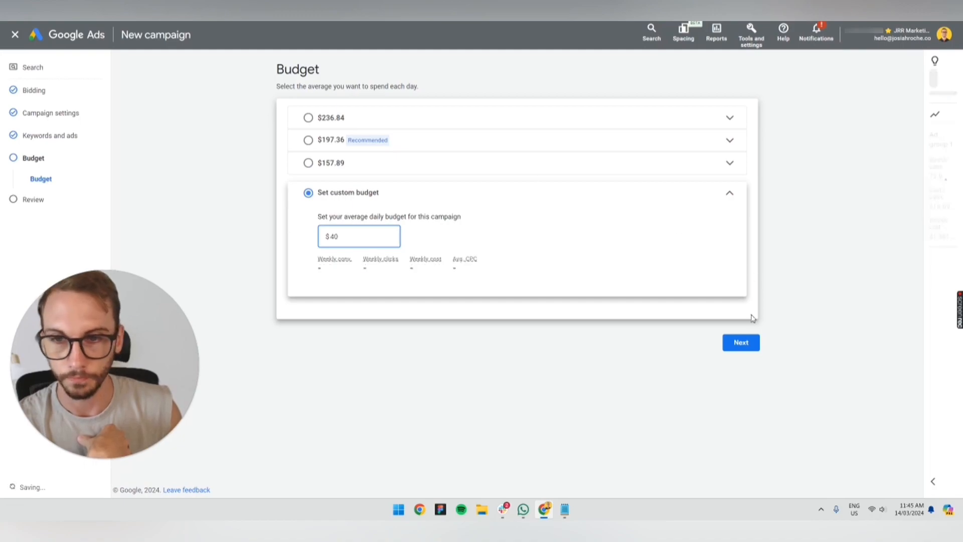
click(740, 342)
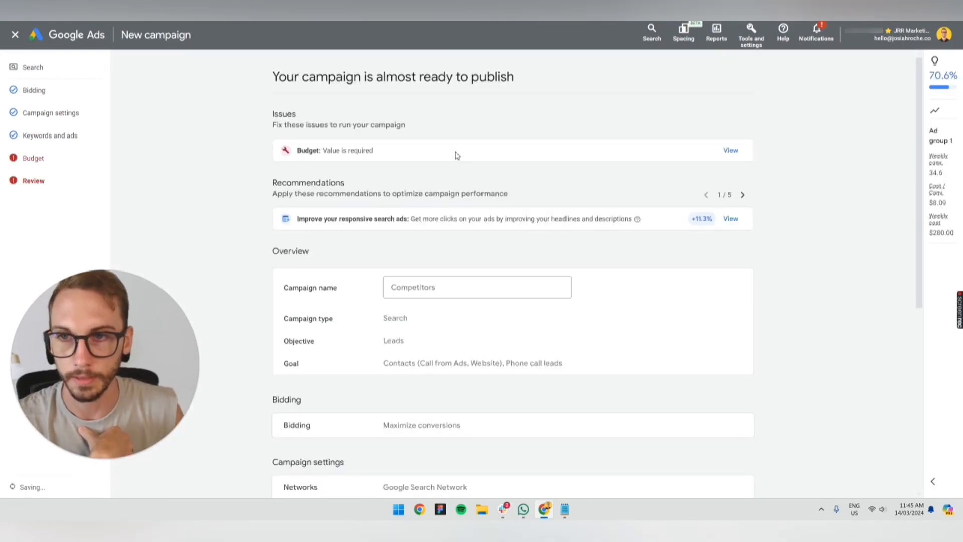
Re-confirm the $40.00 custom budget so the review shows the campaign ready to publish
scroll(down, 3)
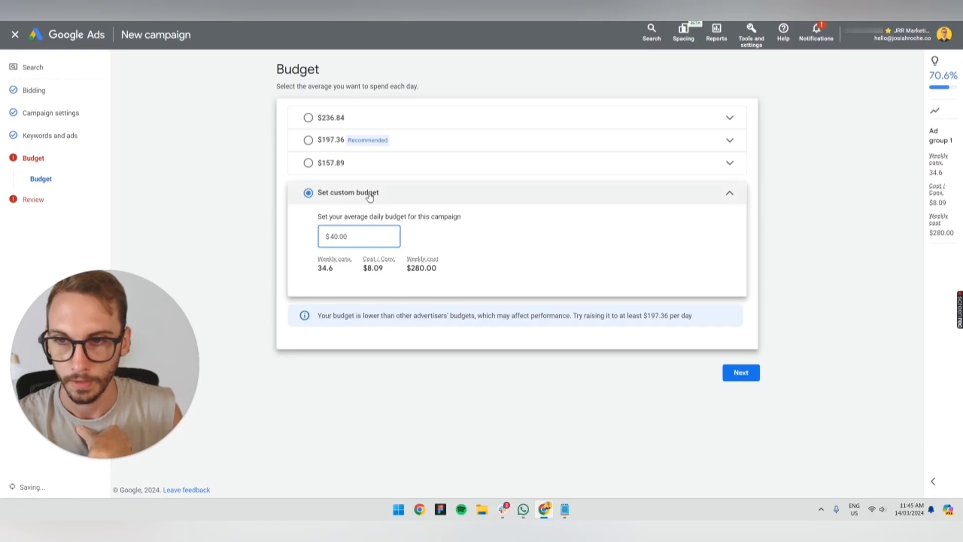
click(740, 372)
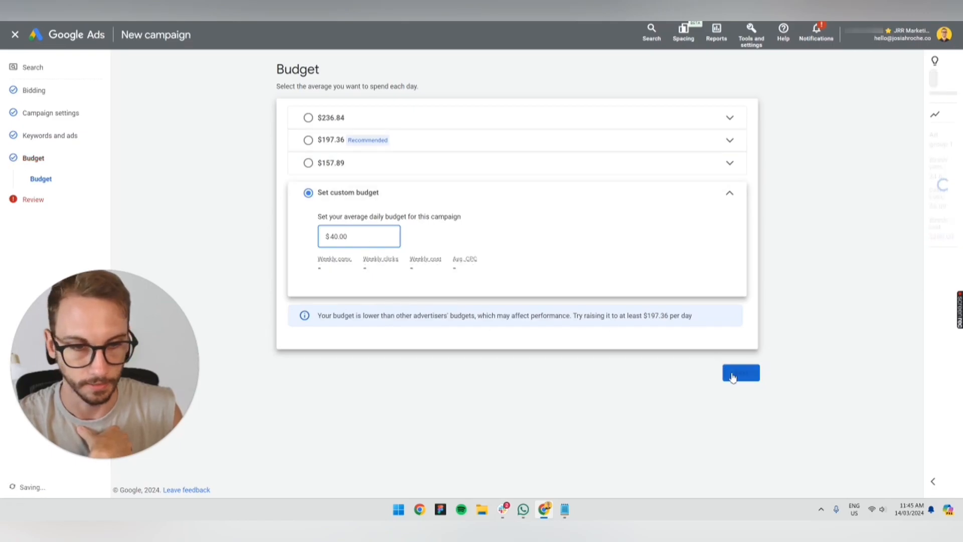
click(741, 373)
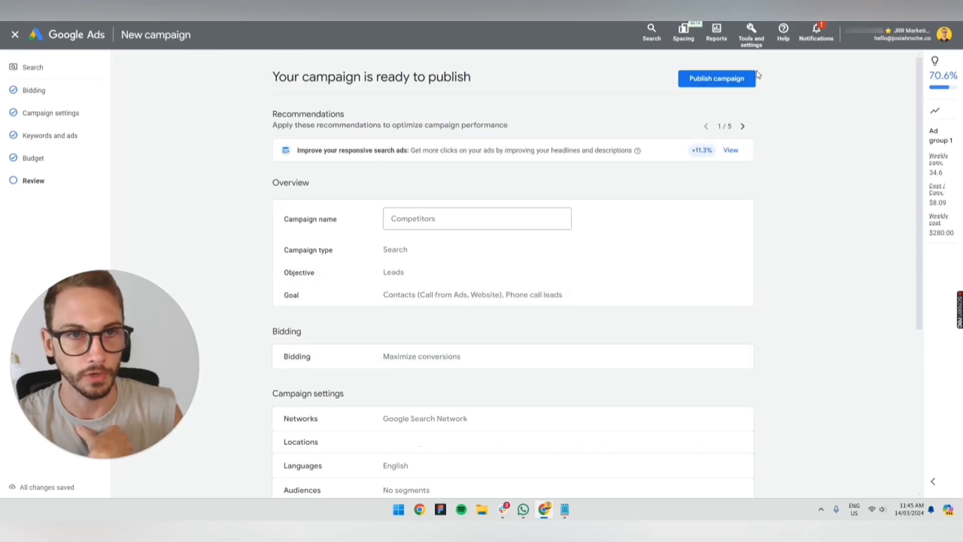
Publish the Competitors campaign and land on its Ad group 1 settings
click(716, 78)
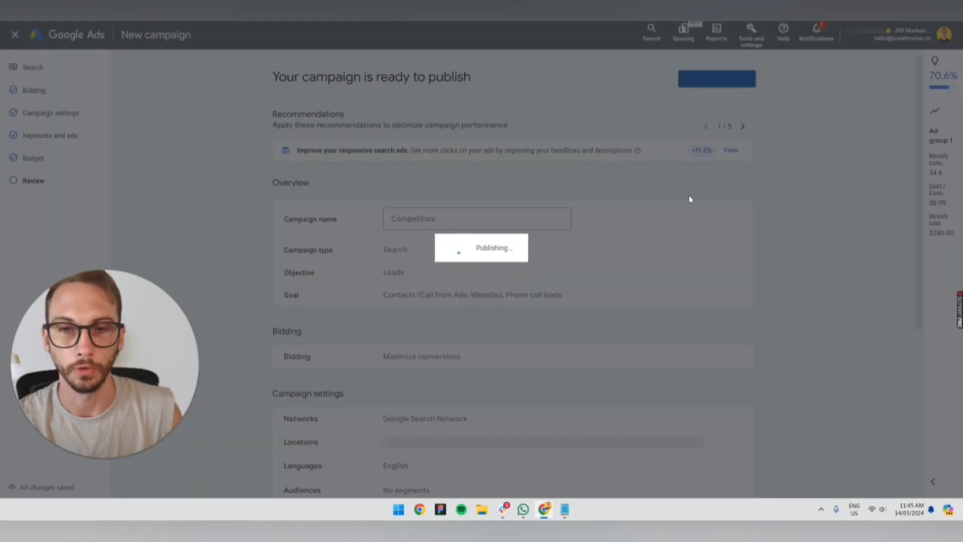
click(716, 78)
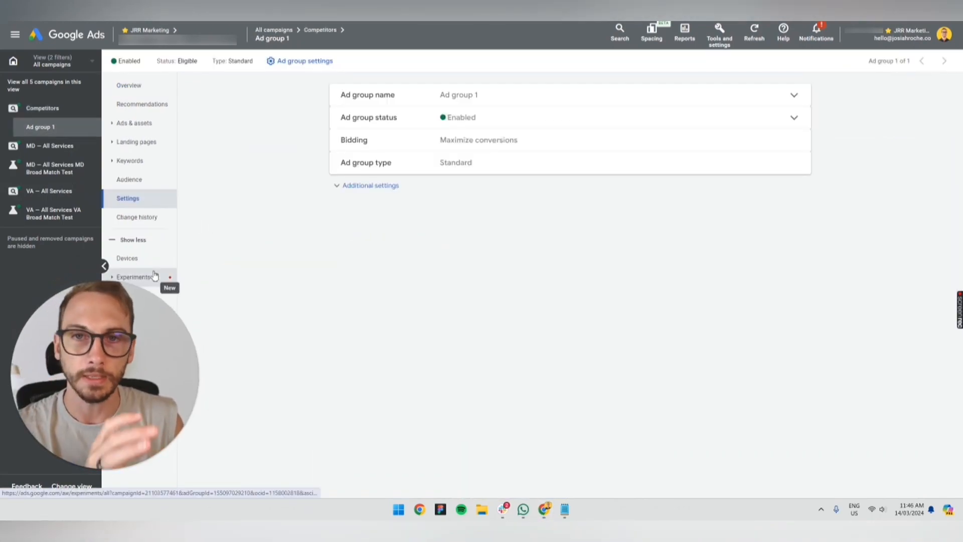
mouse_move(419, 308)
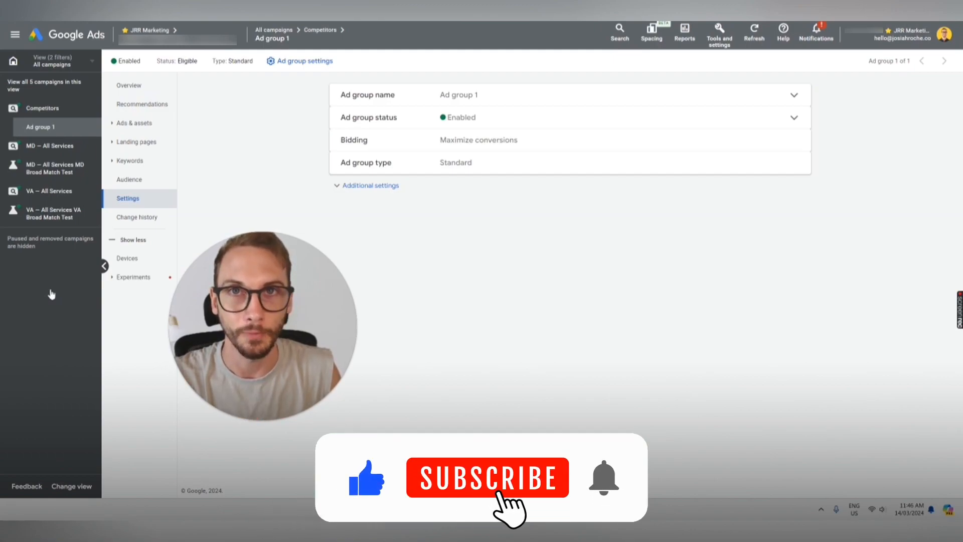
click(487, 477)
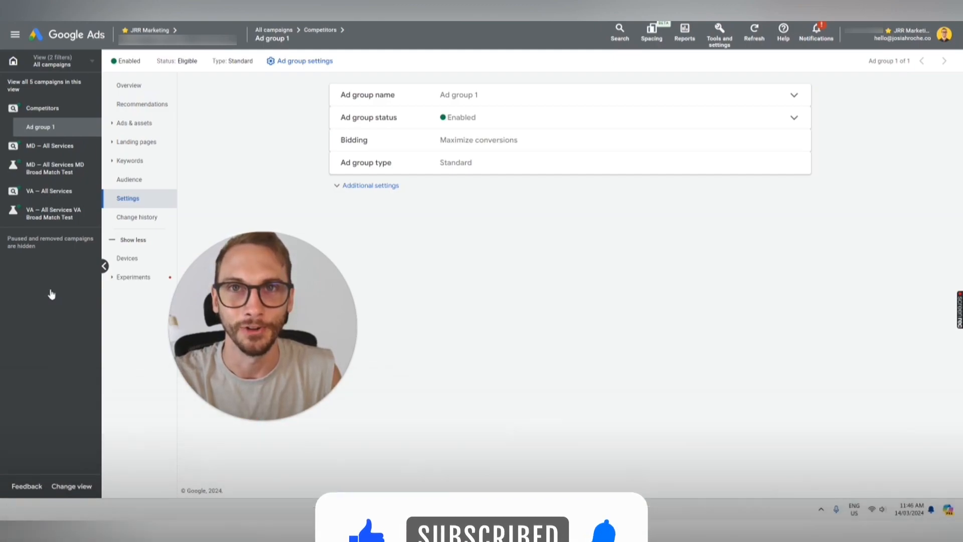